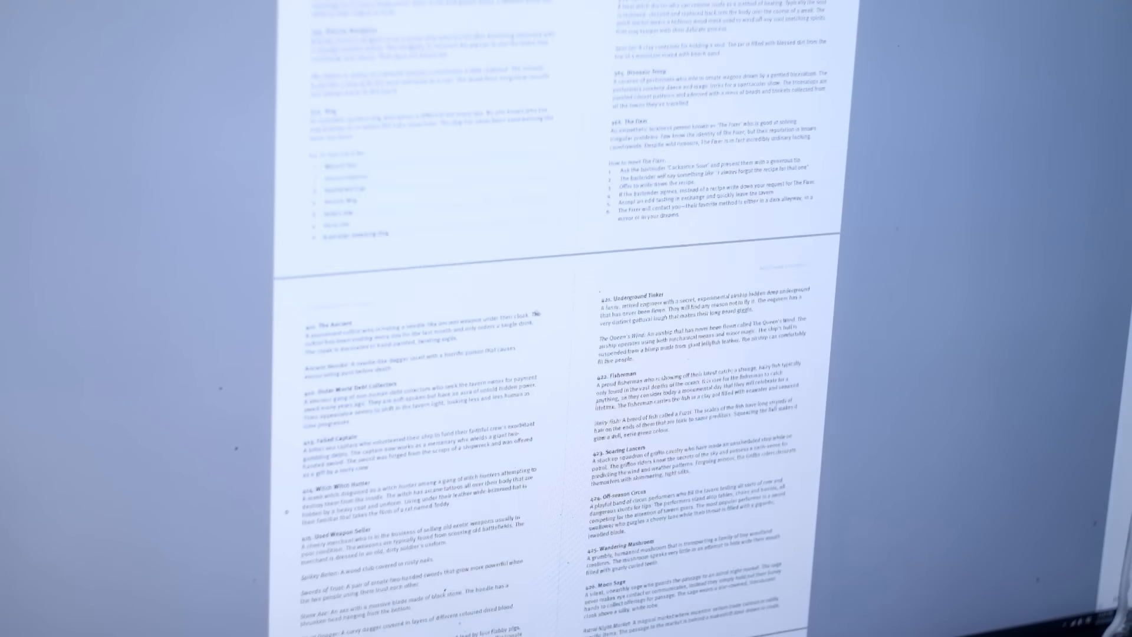
{"action": "scroll", "scroll_direction": "down", "scroll_amount": 3}
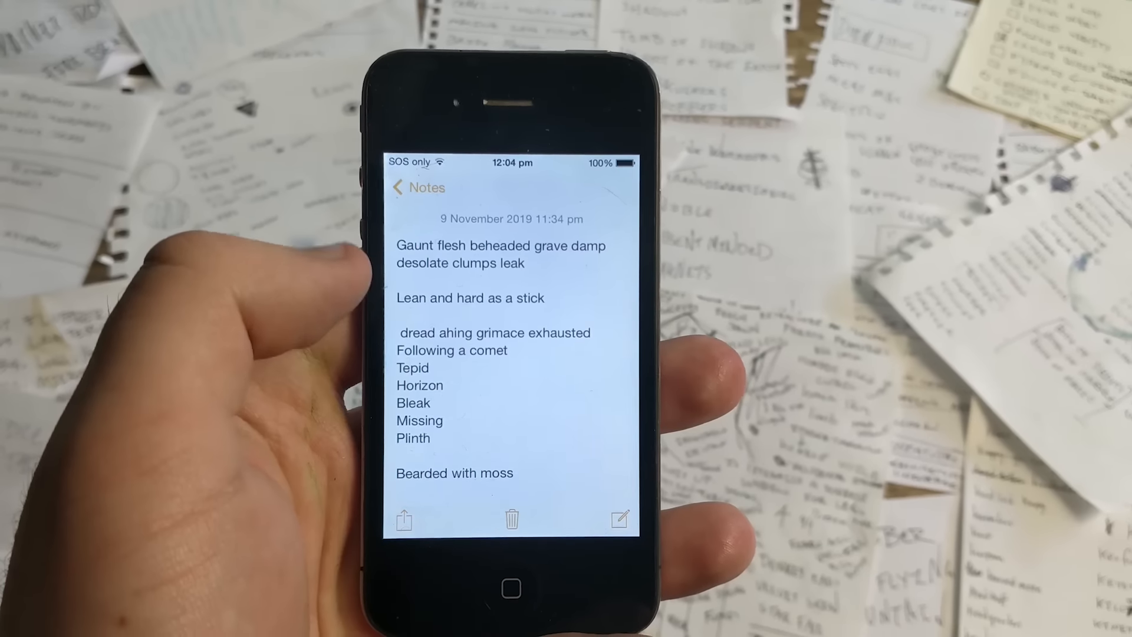
{"action": "scroll", "scroll_direction": "down", "scroll_amount": 3}
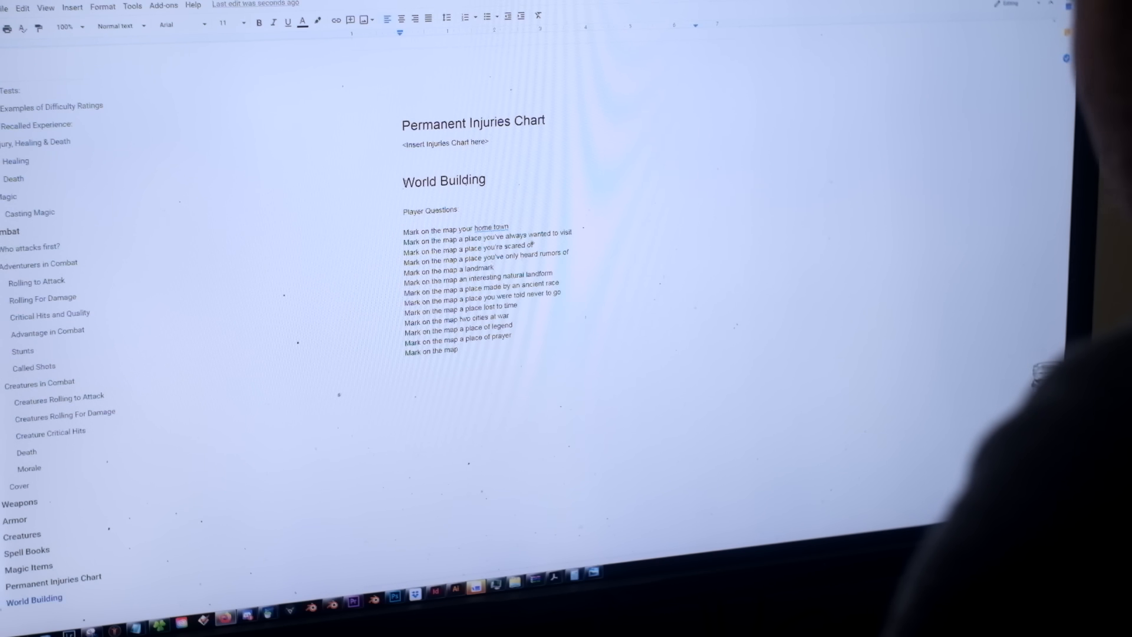
{"action": "type", "text": "a place"}
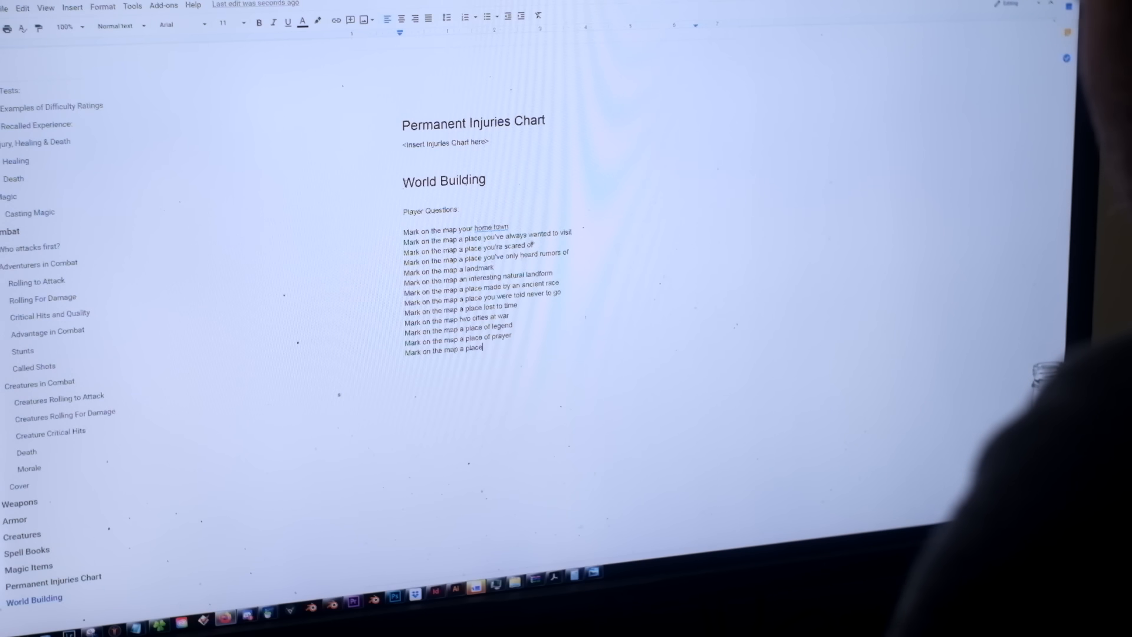